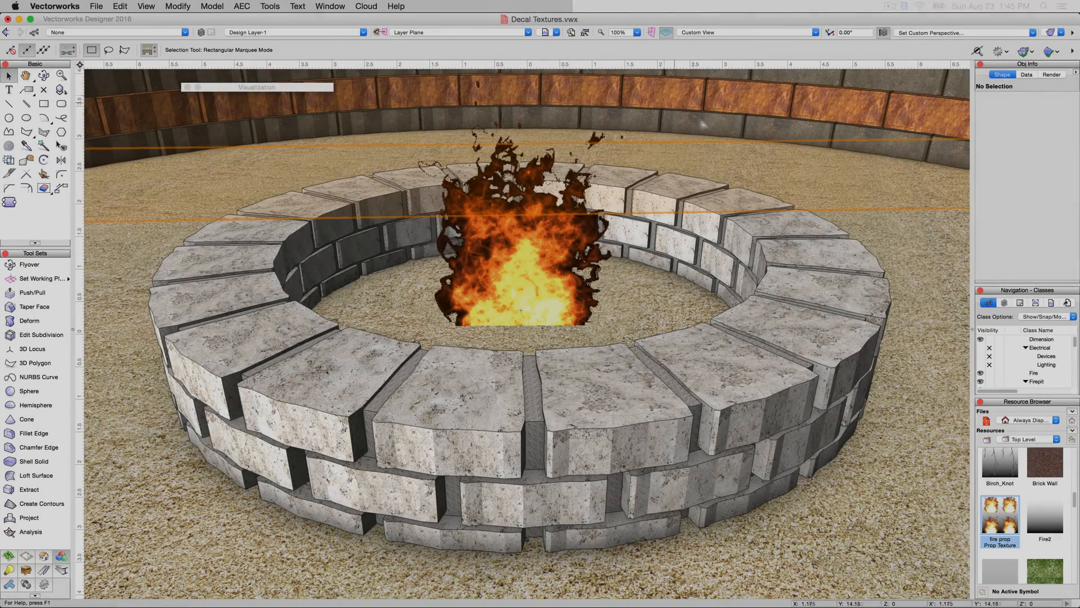
Show the '5 - Decal Textures' saved view and enter the cap stone's group.
left_click(813, 338)
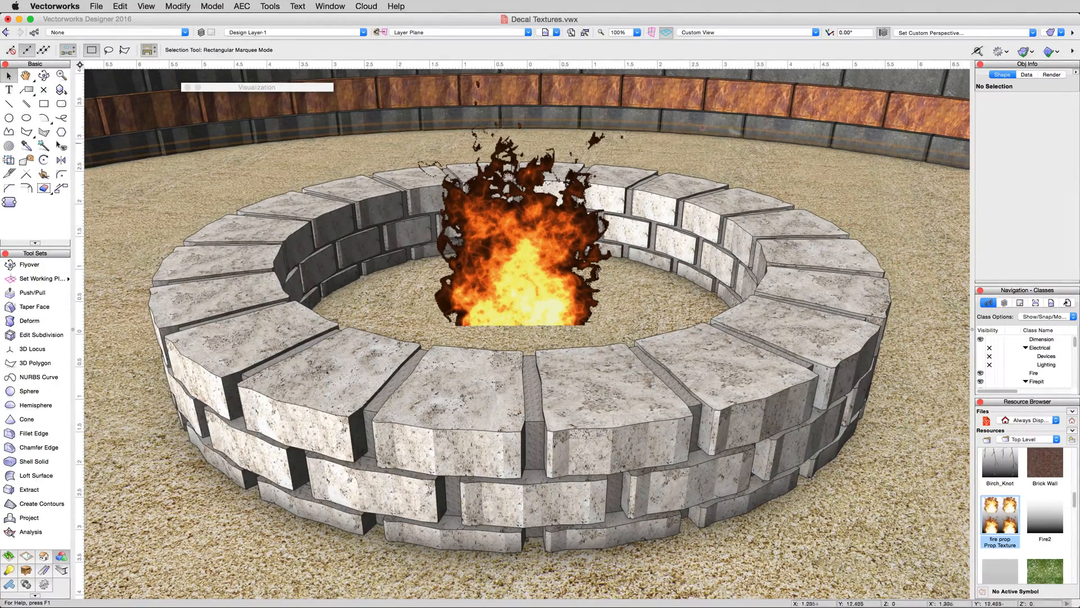
left_click(544, 32)
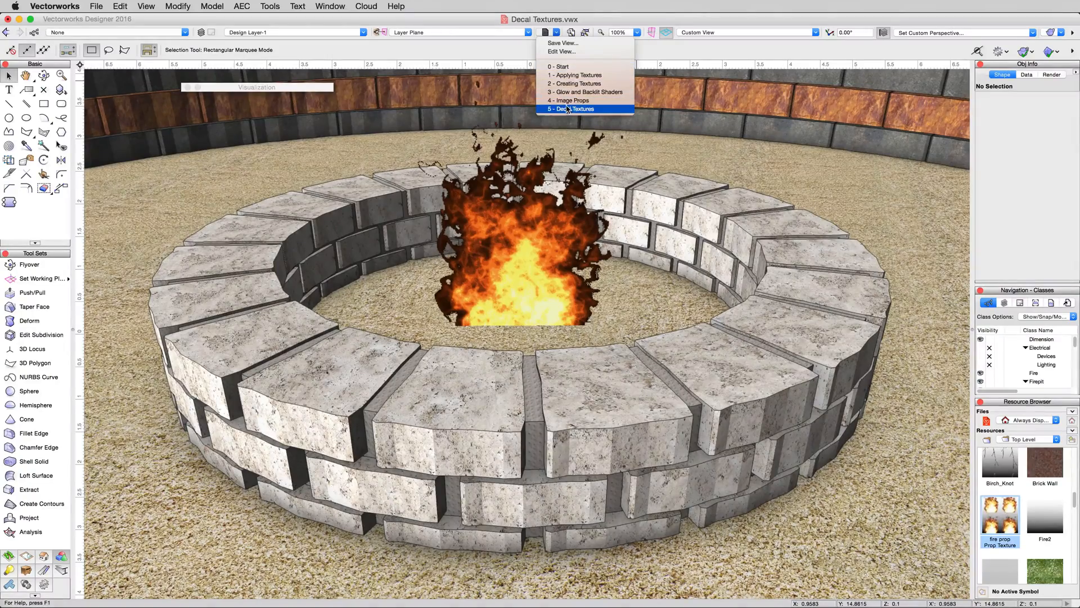
left_click(571, 108)
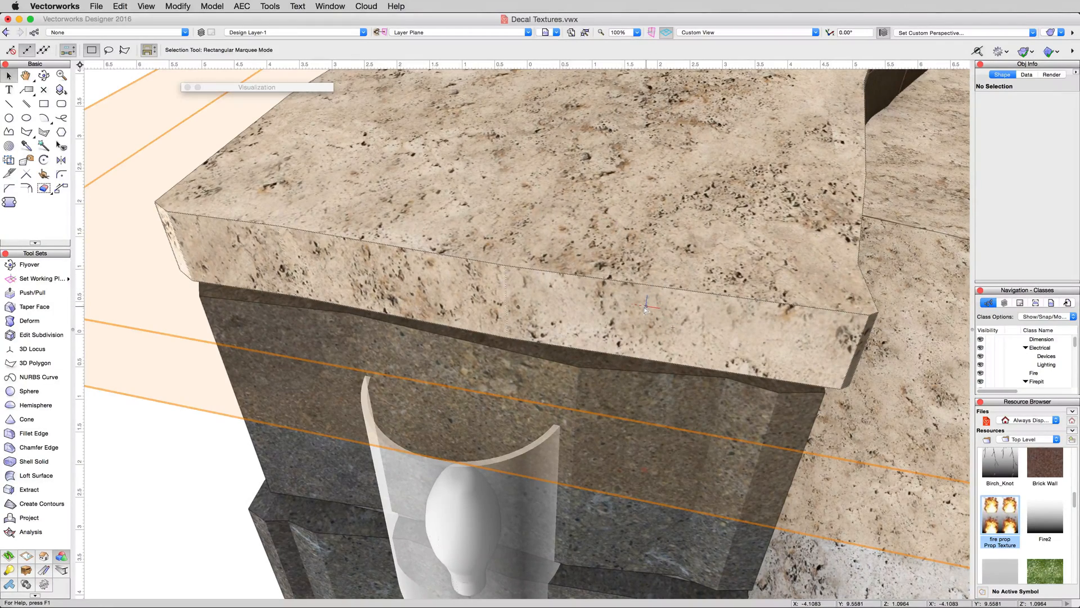
left_click(645, 308)
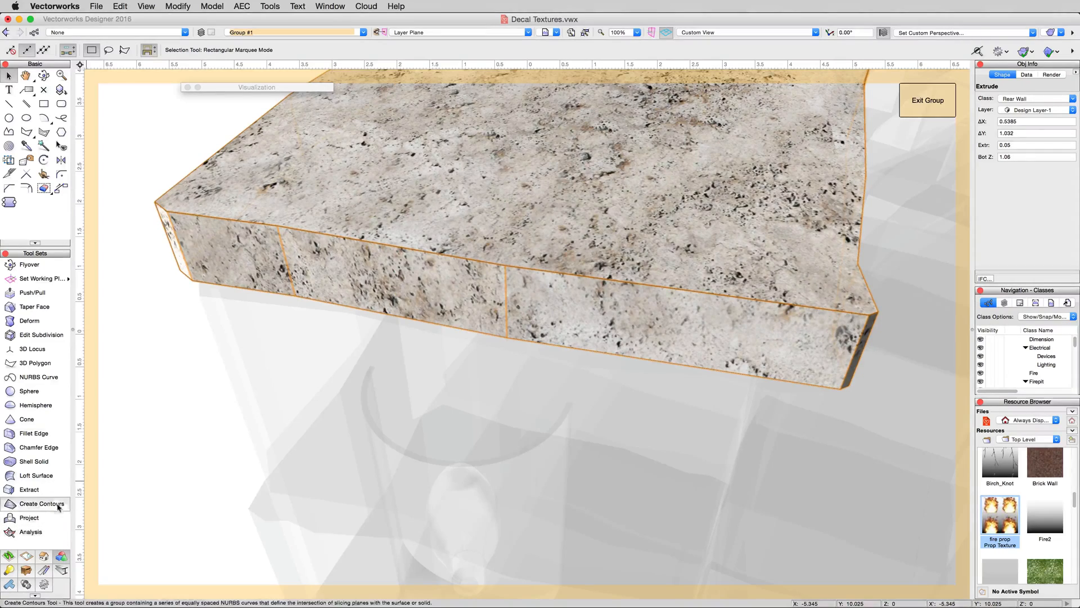
Extract the cap stone's front side face as a separate NURBS surface.
left_click(30, 489)
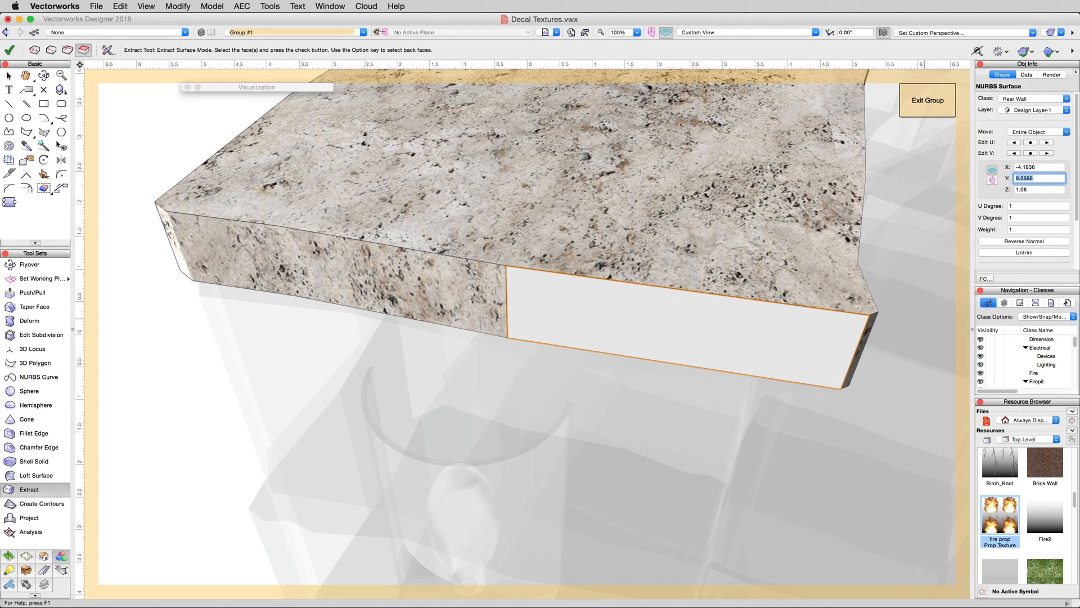
left_click(1050, 74)
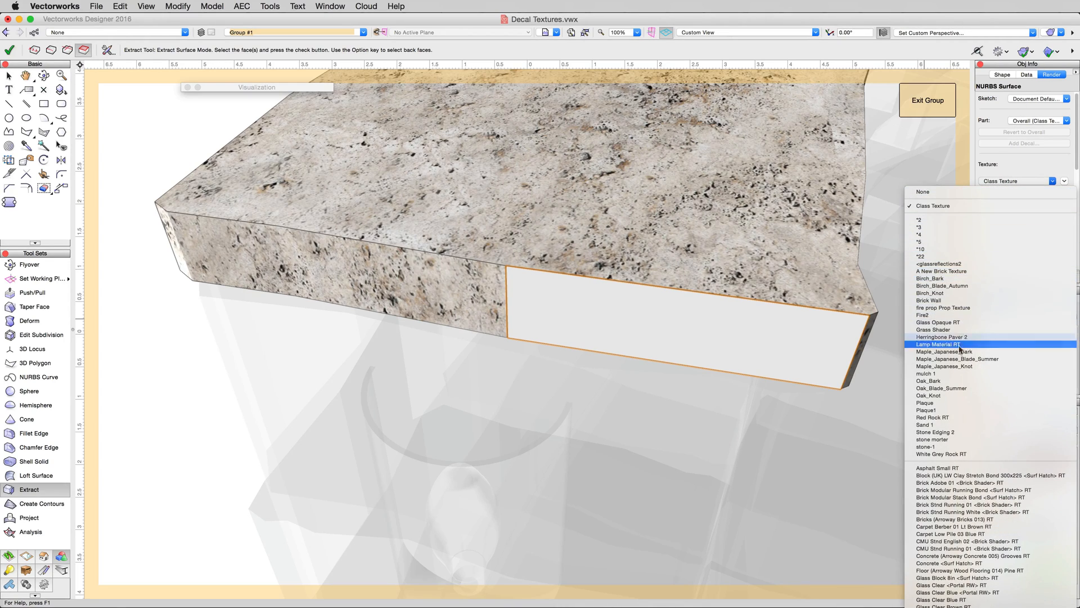
Texture the extracted face with White Grey Rock RT and exit the Extract tool.
left_click(942, 453)
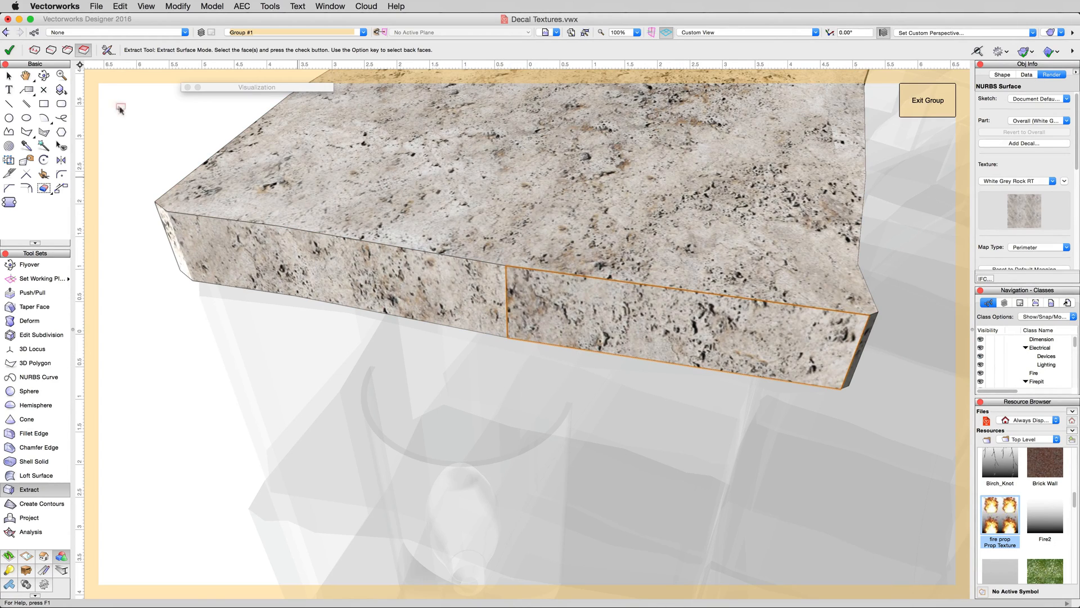
left_click(9, 74)
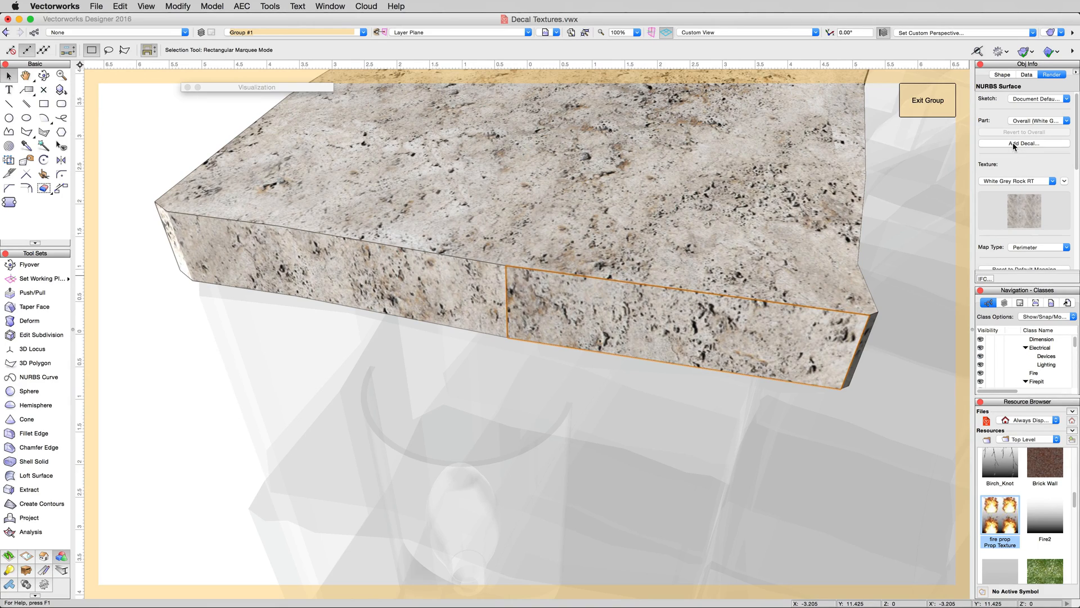
Add a decal to the extracted face that reuses the existing Plaque1 Color image.
left_click(1025, 144)
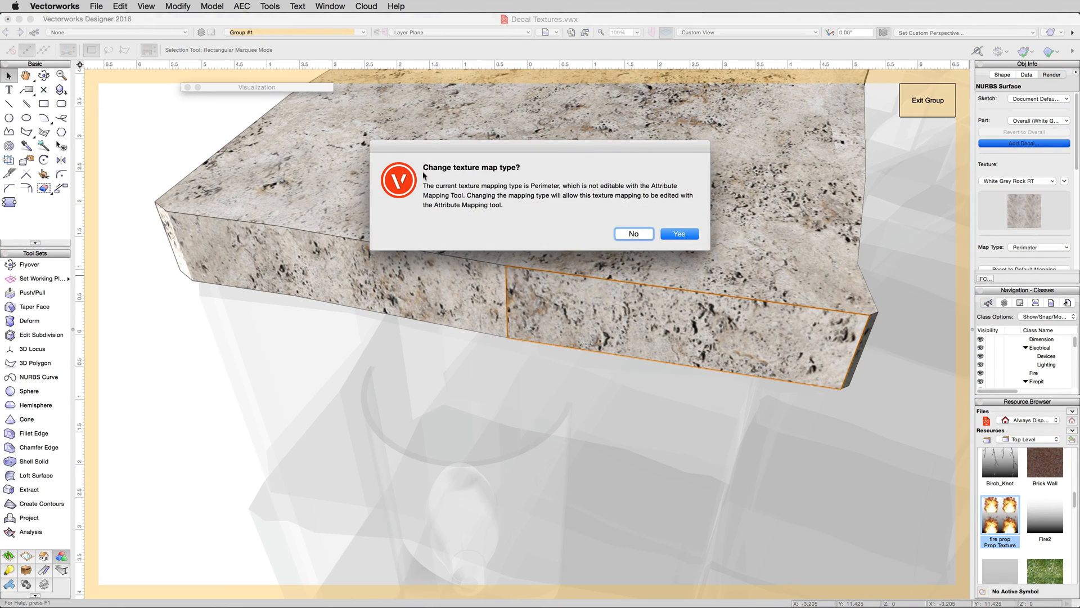
mouse_move(538, 195)
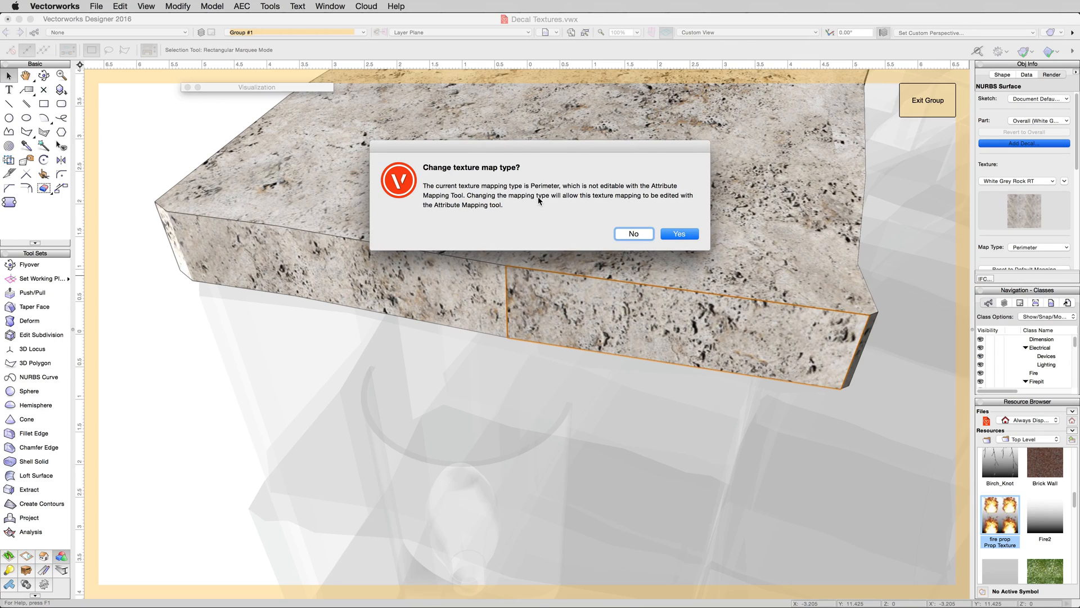
mouse_move(564, 194)
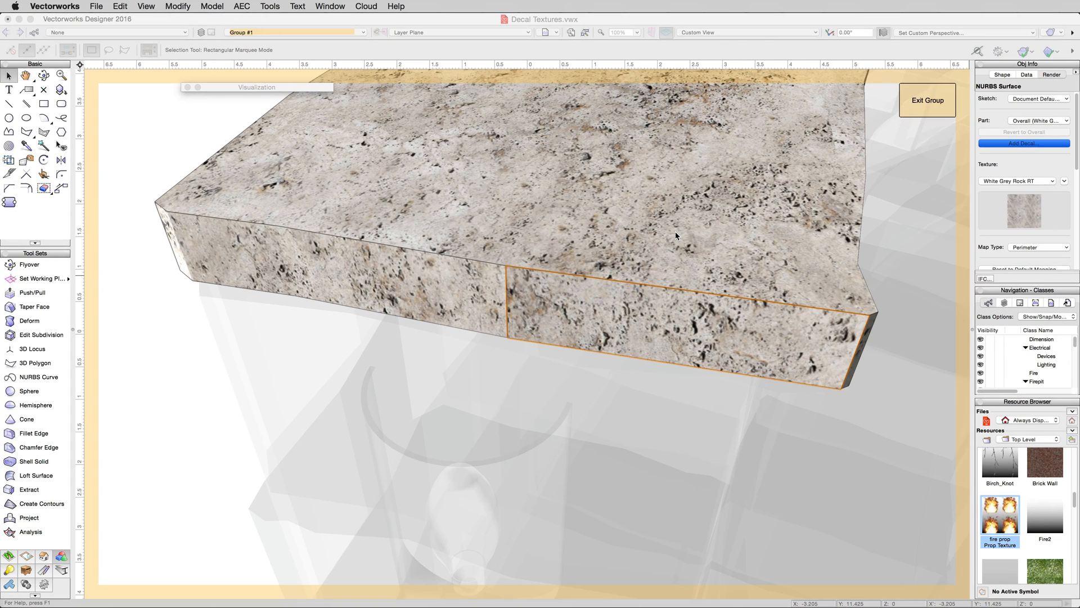
left_click(1025, 143)
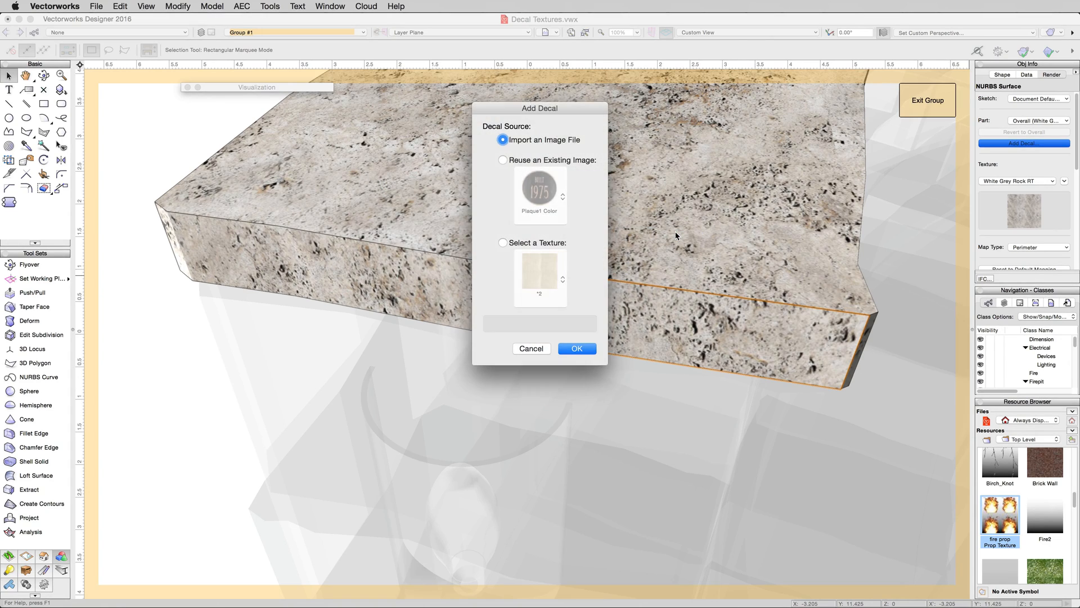
mouse_move(574, 171)
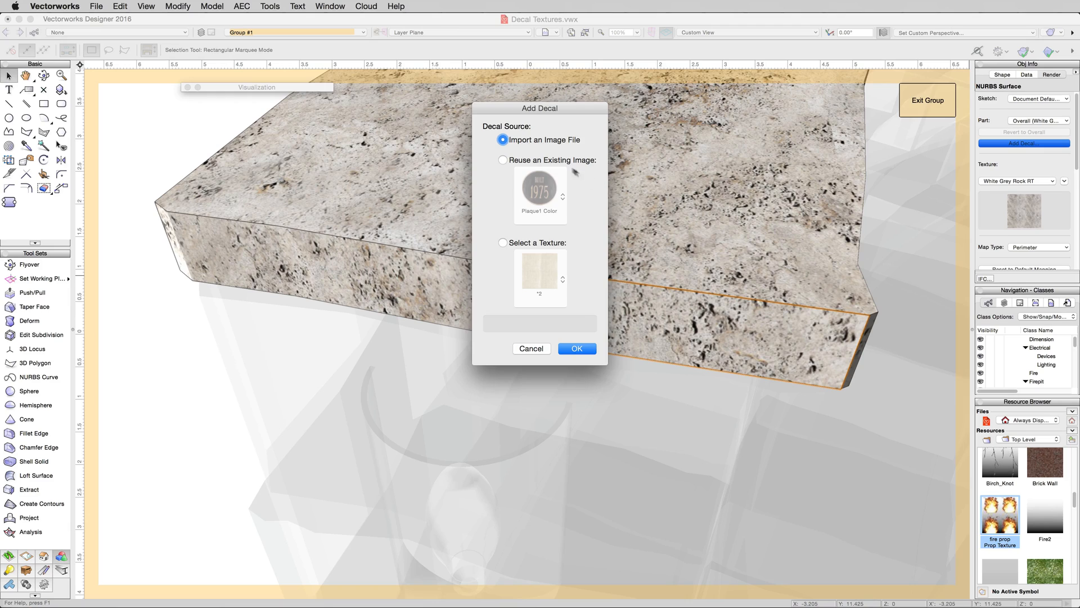
mouse_move(520, 163)
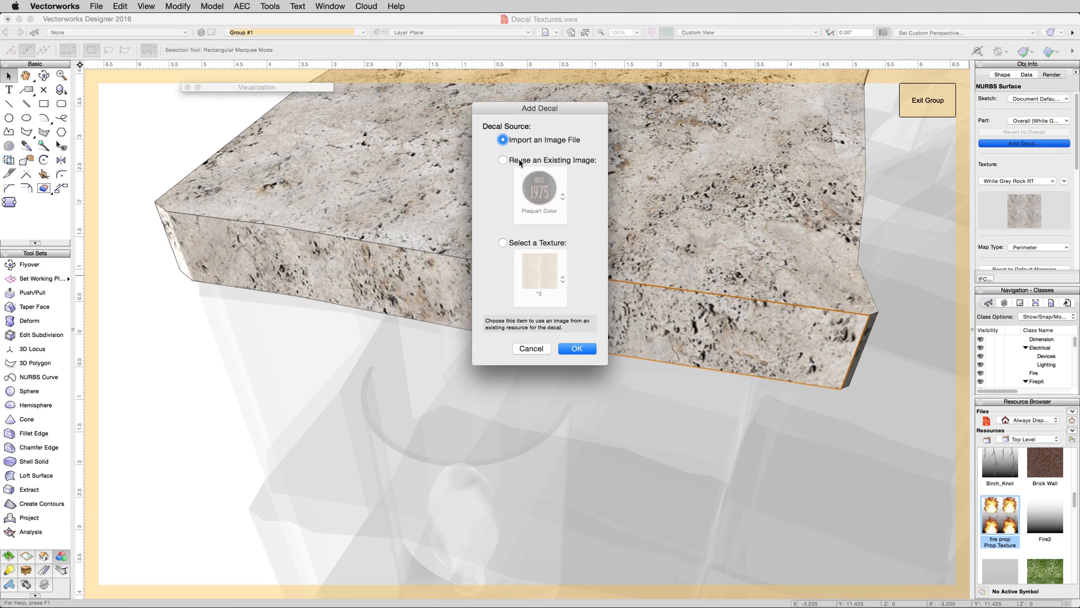
left_click(504, 160)
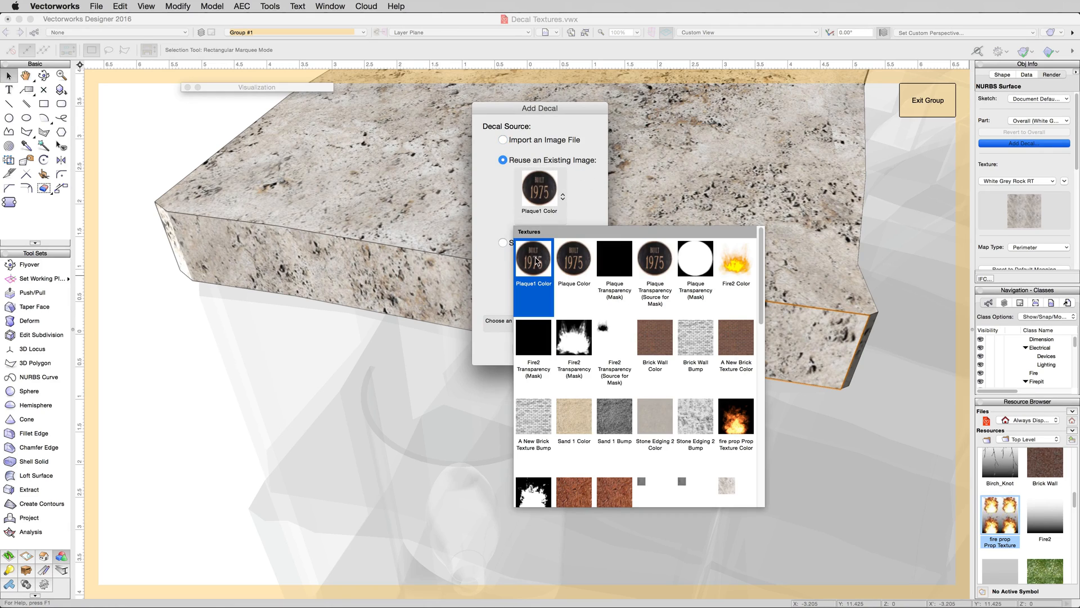
left_click(533, 260)
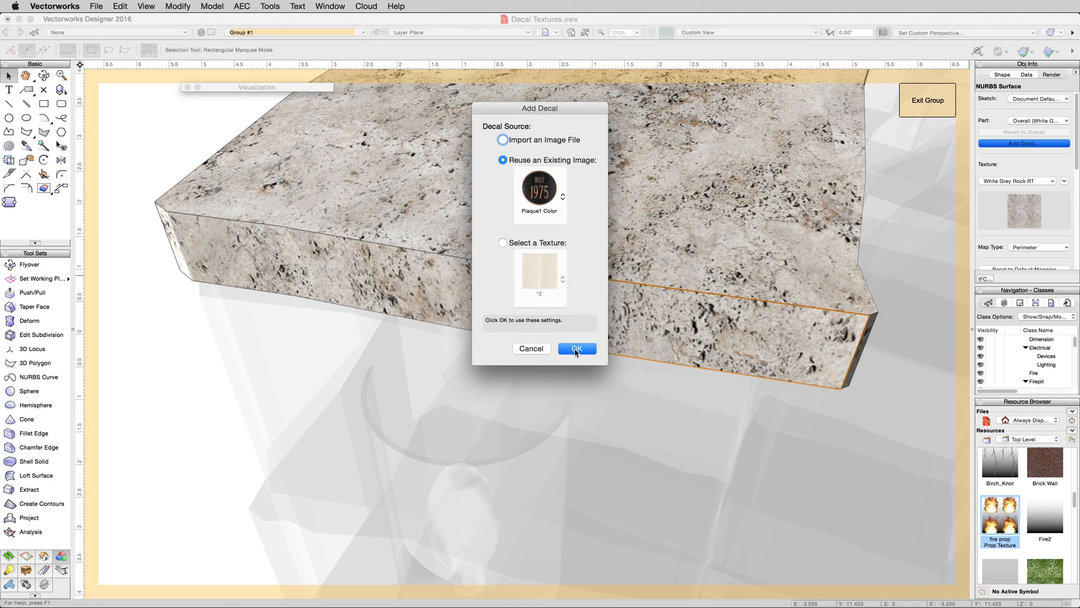
Mask the decal's white background via a transparent-colour mask from its own image; name it Plaque Decal.
left_click(576, 348)
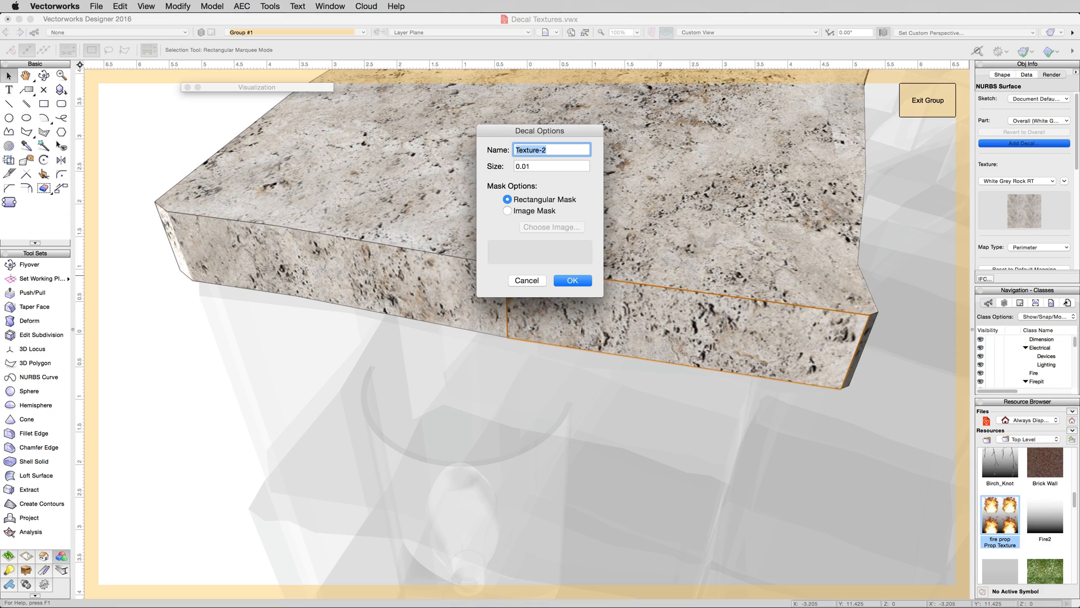
mouse_move(539, 211)
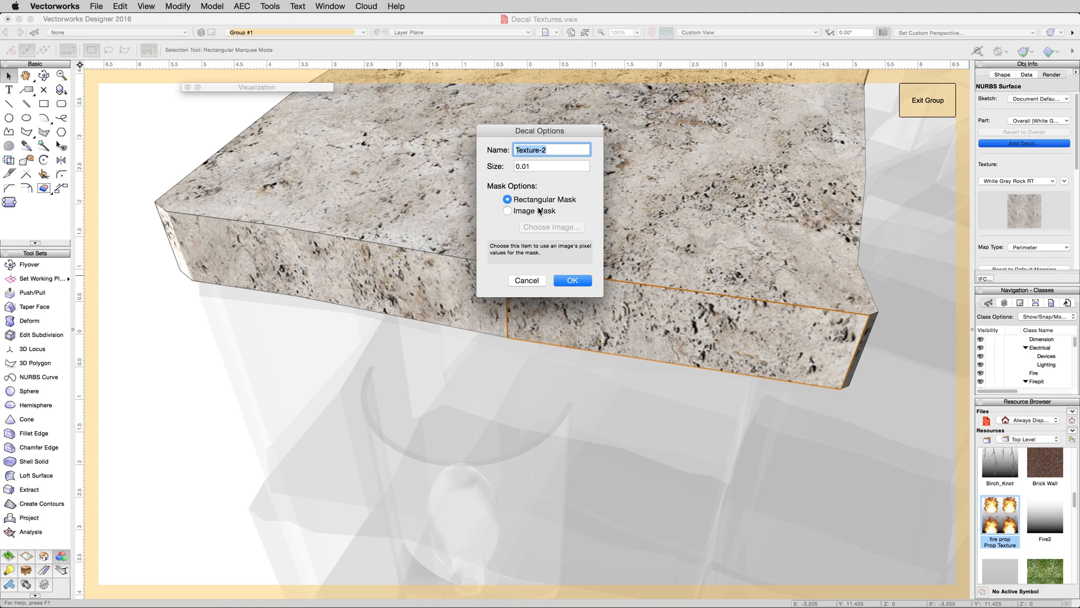
left_click(509, 211)
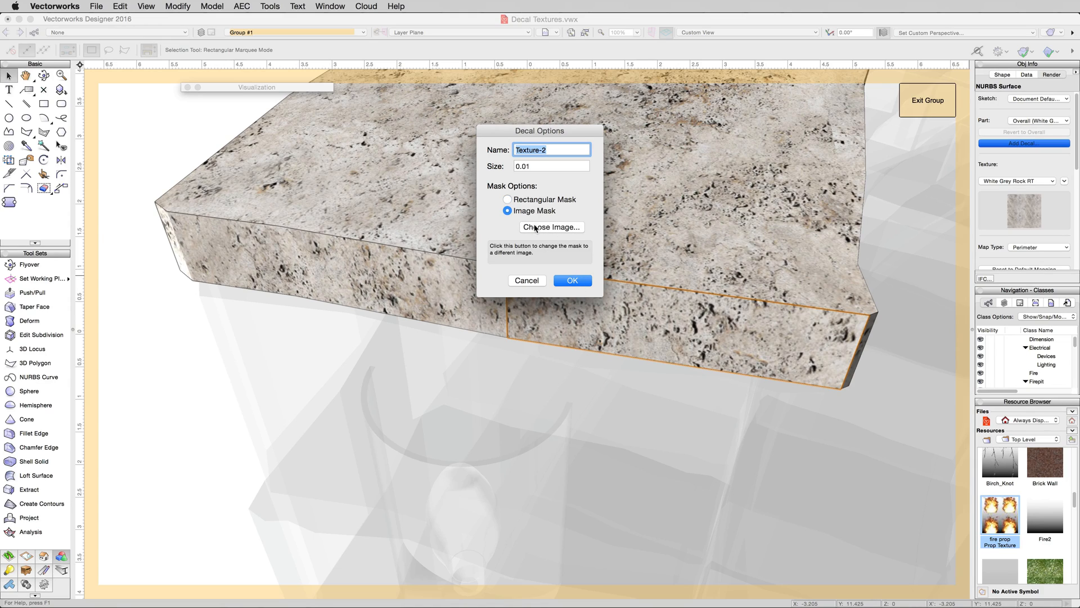
left_click(551, 227)
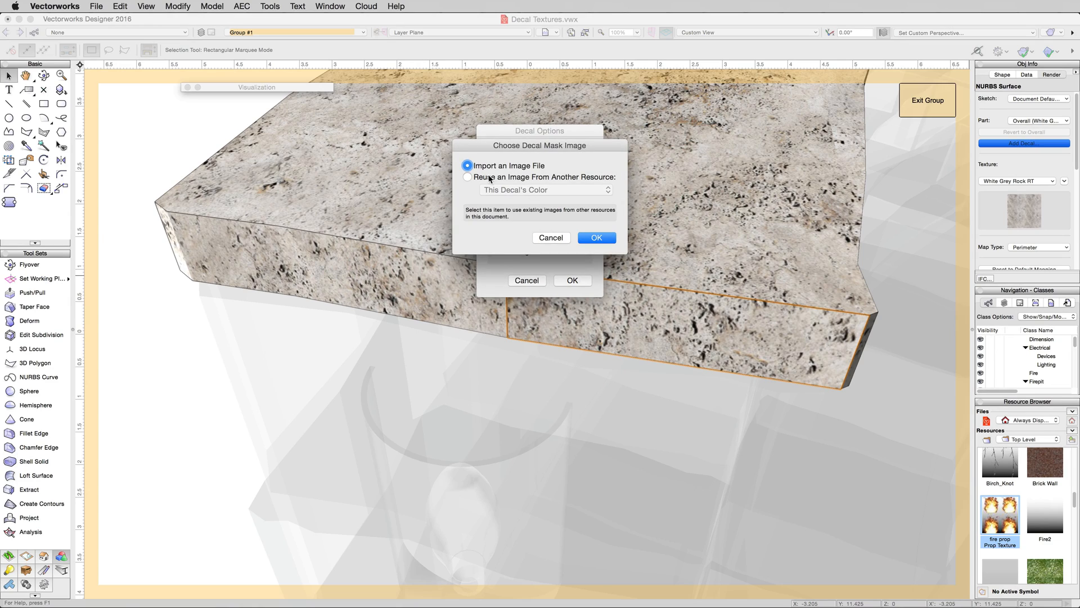
left_click(467, 176)
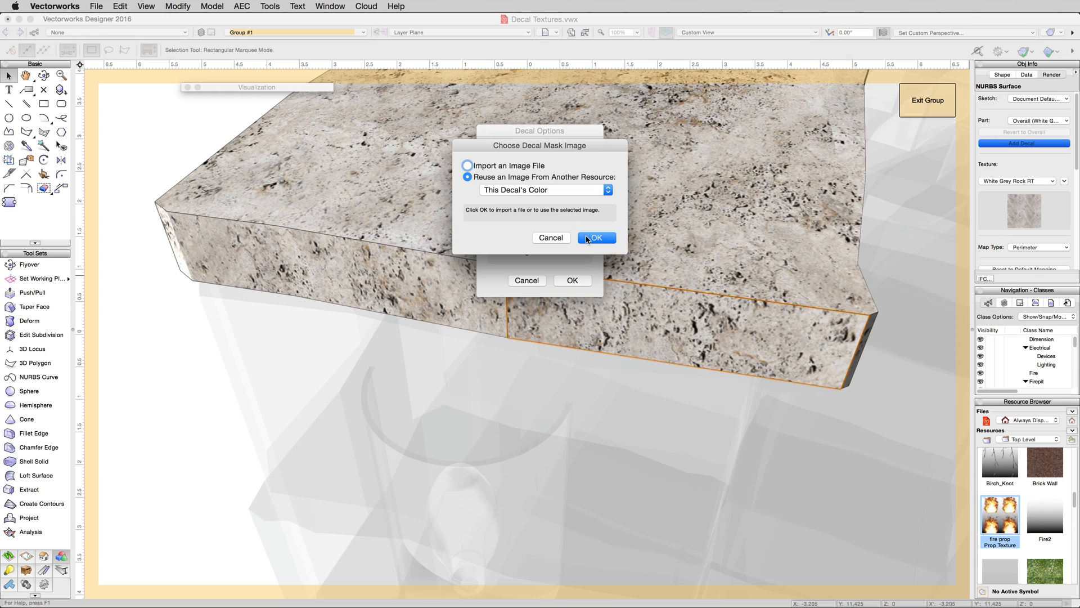
left_click(595, 237)
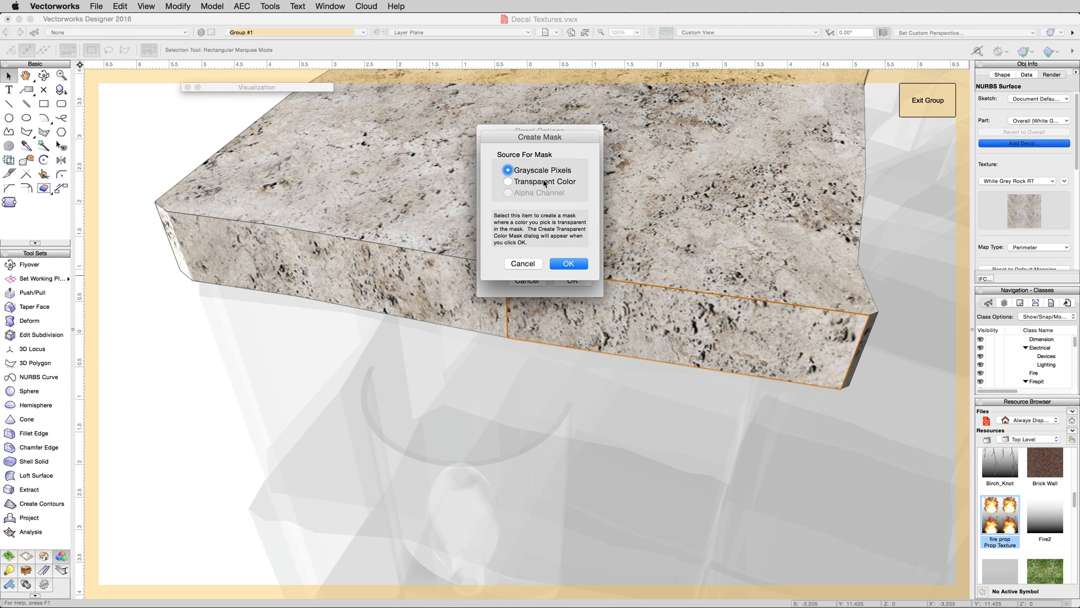
left_click(507, 182)
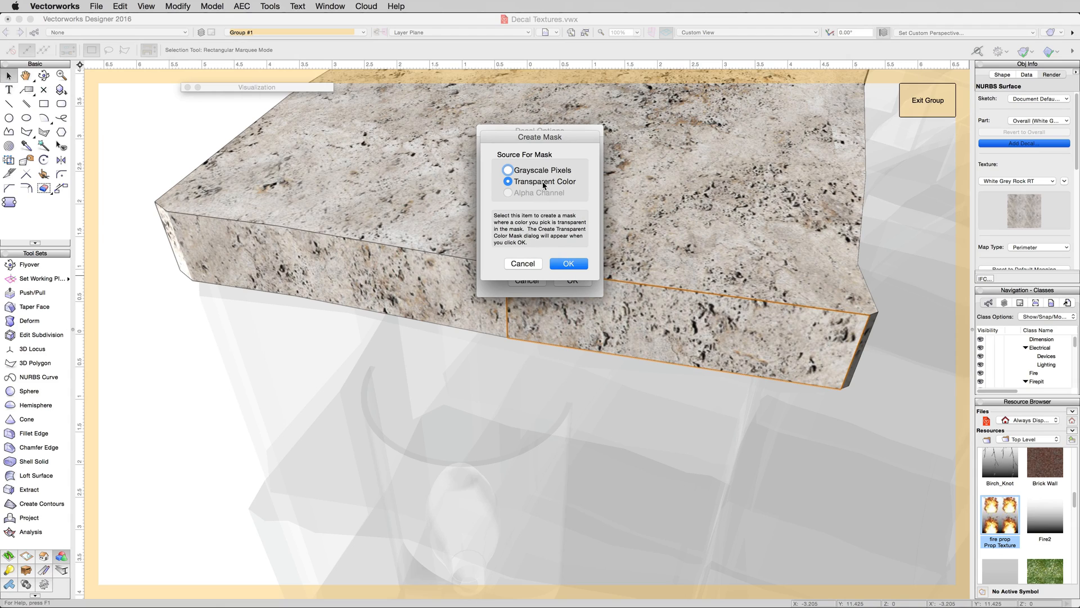
left_click(568, 263)
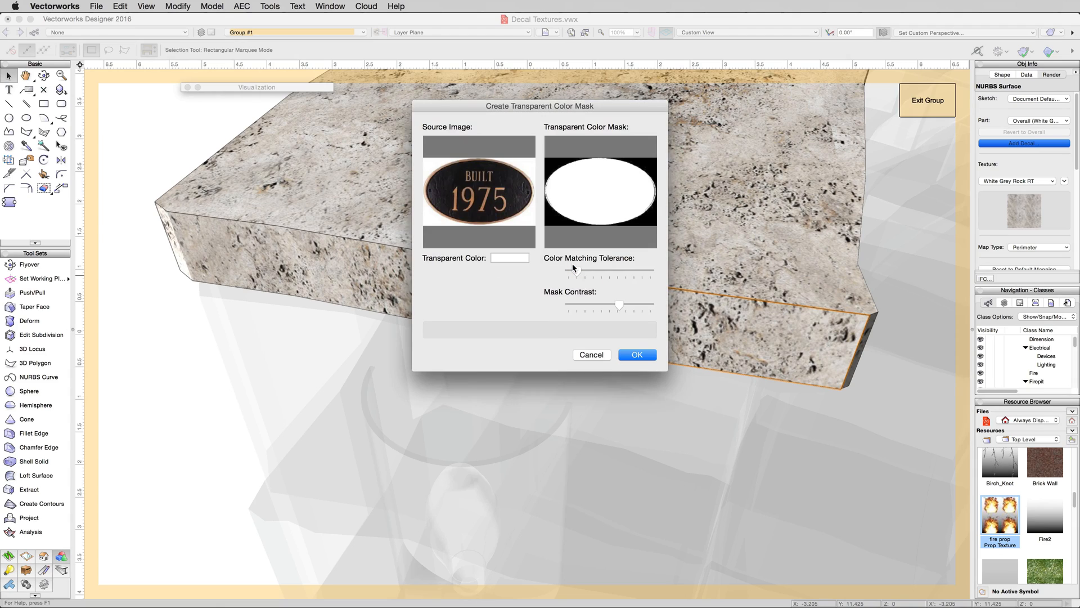
mouse_move(530, 221)
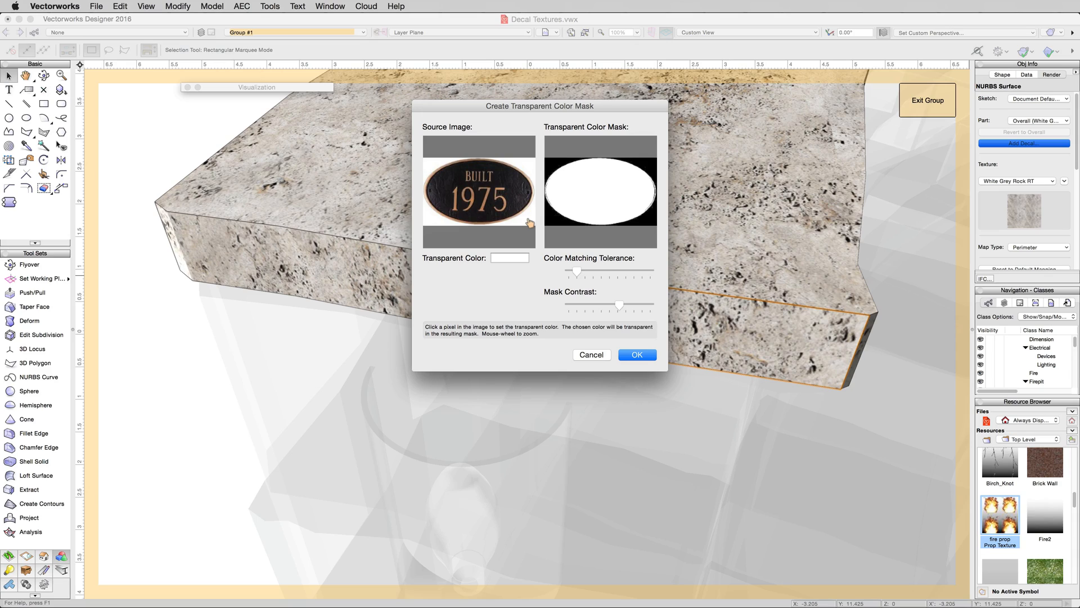
mouse_move(549, 184)
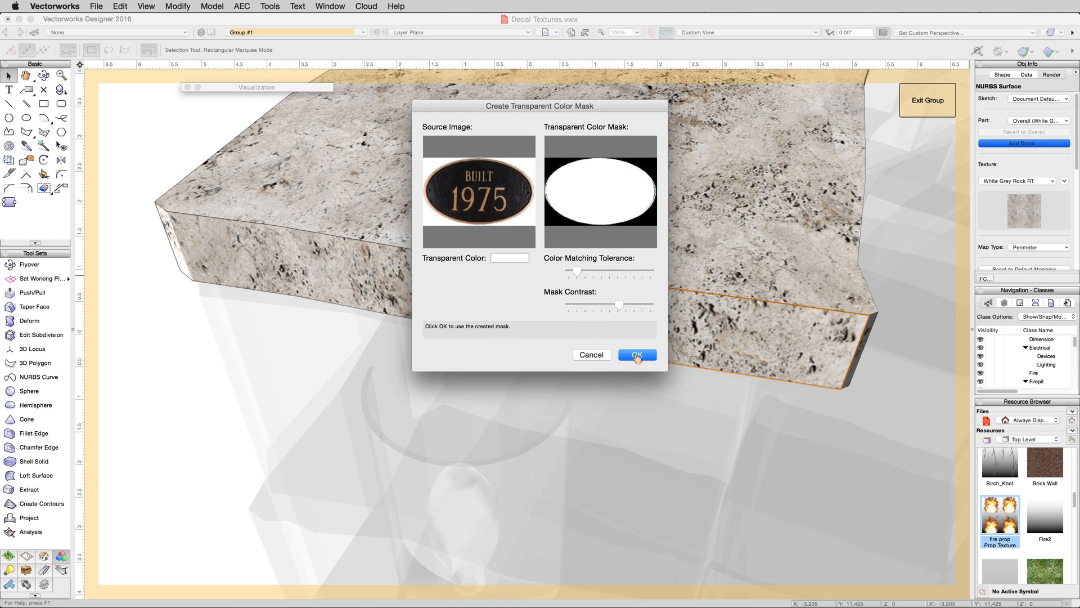
left_click(637, 355)
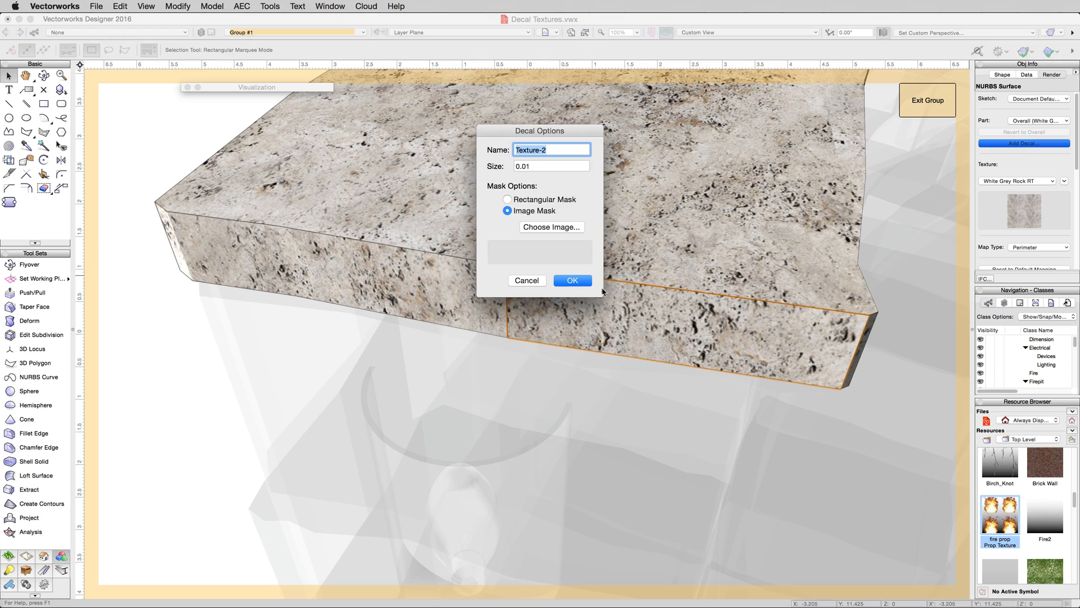
type("Plaque Decal")
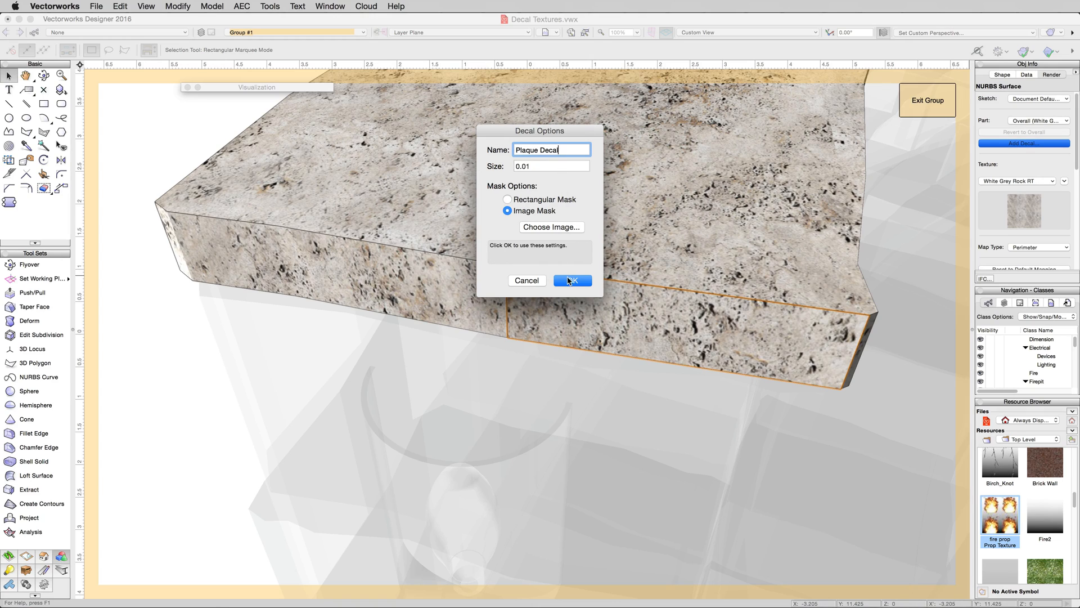
left_click(572, 280)
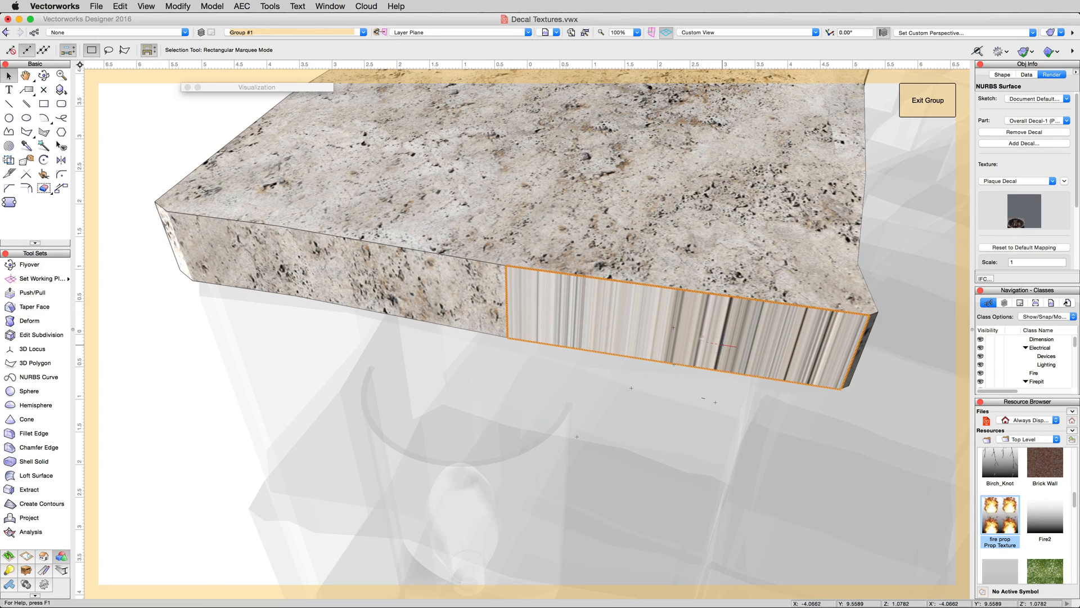
Map the plaque decal onto the end surface, scaled to about 7.465 and centred.
left_click(9, 160)
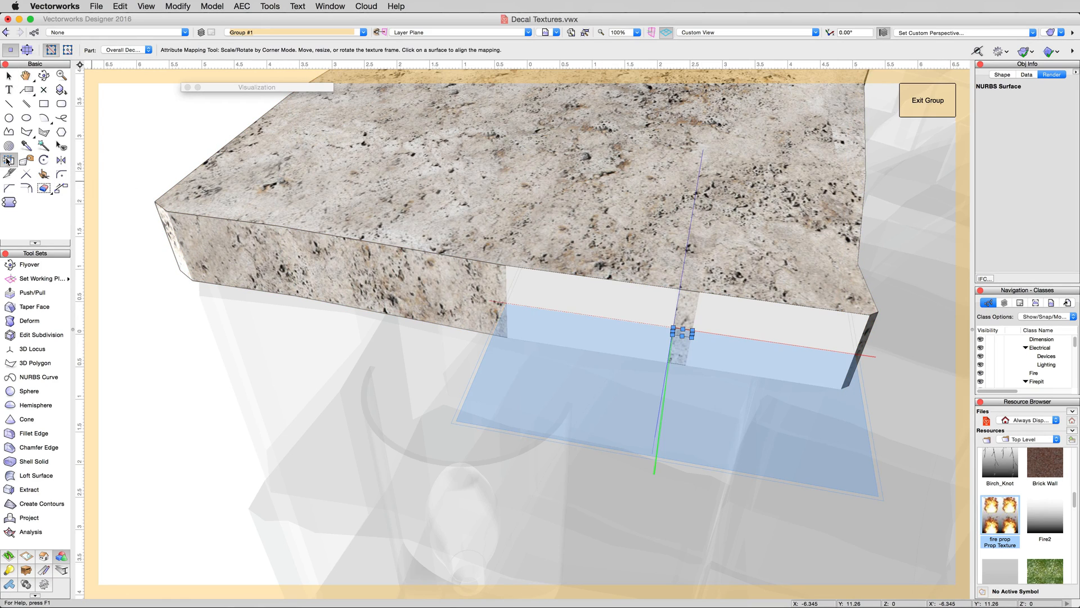
left_click(682, 334)
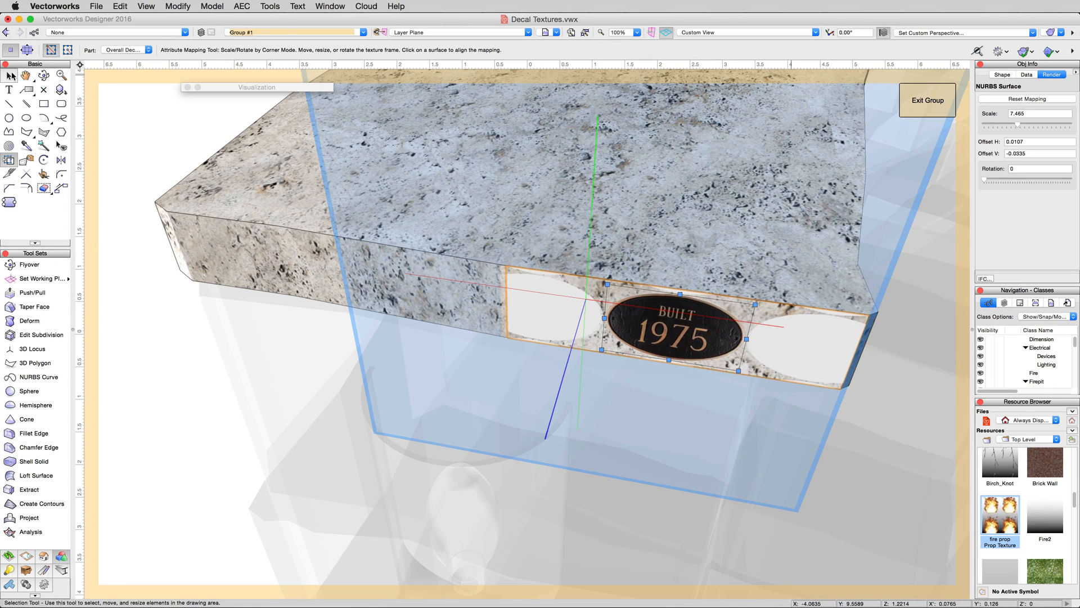
Return to the Selection tool and render a Renderworks preview showing the plaque.
left_click(11, 74)
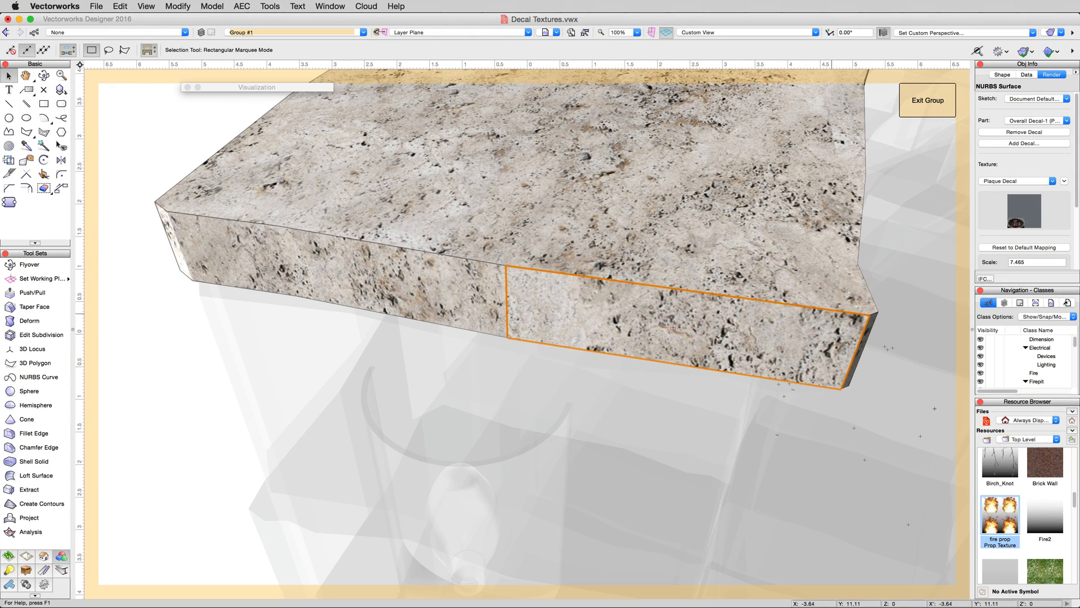
left_click(1050, 32)
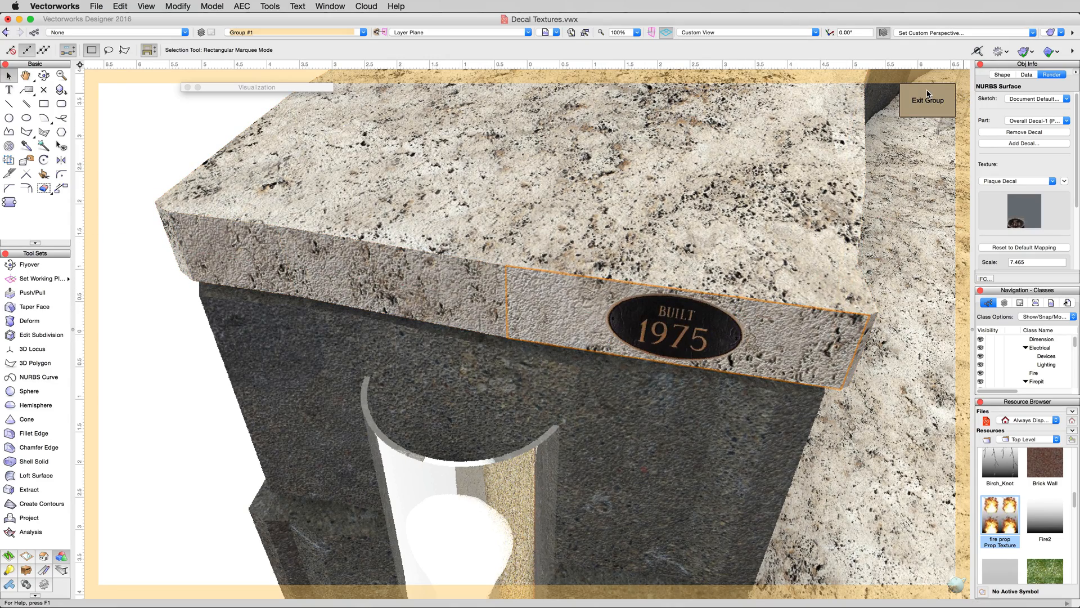
Exit the cap stone's group and render the whole fire pit in a Renderworks mode.
left_click(927, 100)
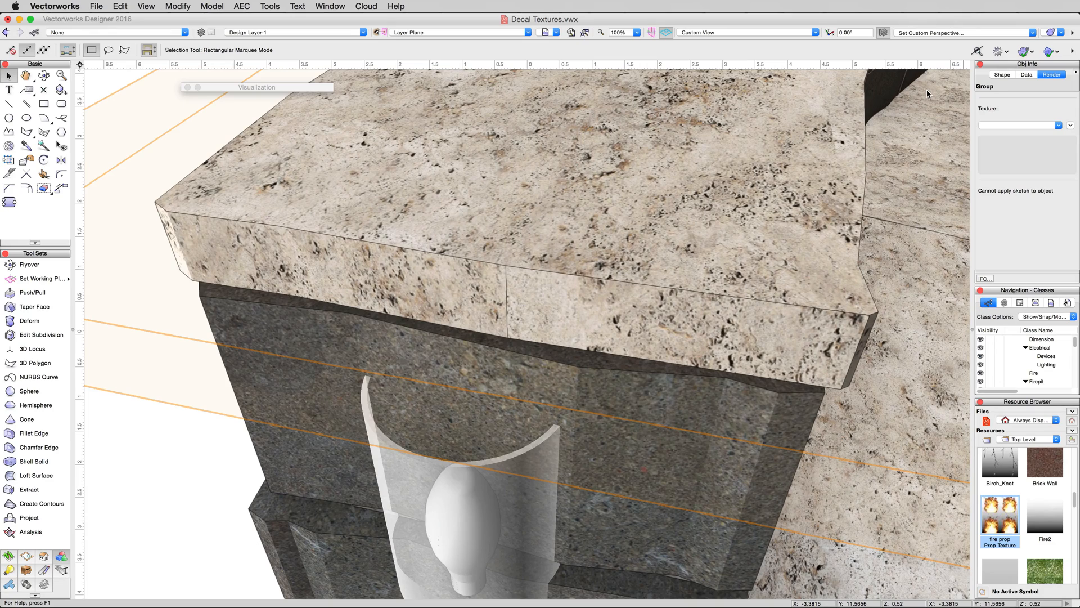
left_click(1047, 32)
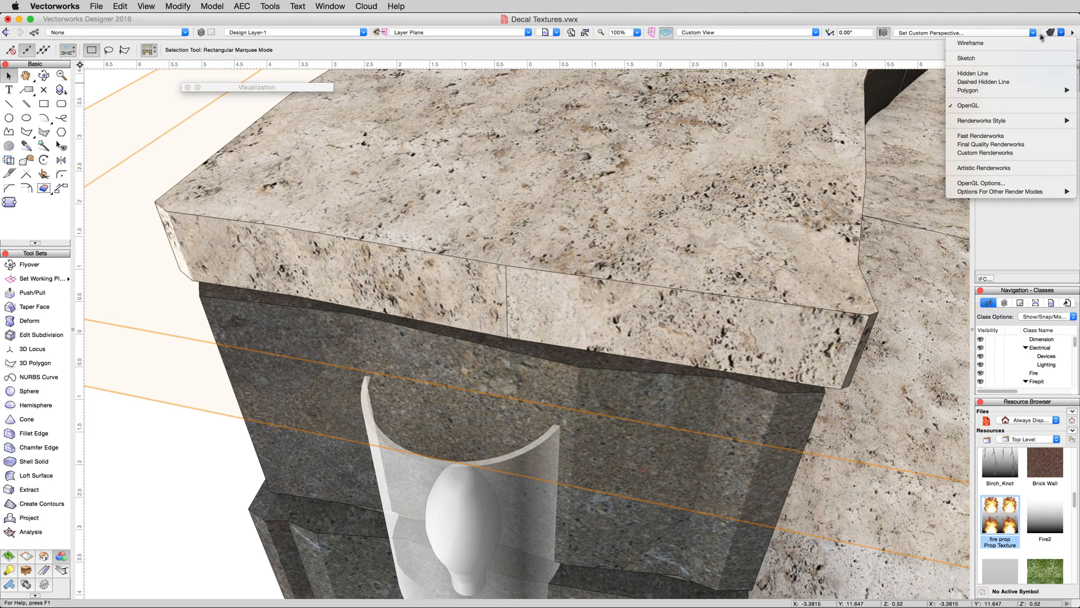
left_click(965, 58)
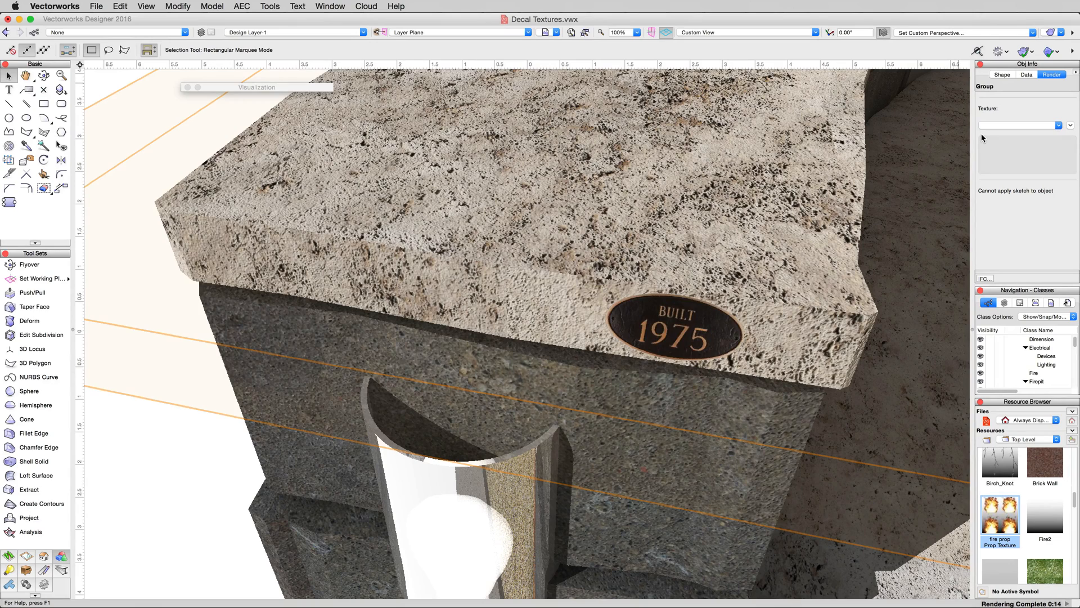
mouse_move(1026, 236)
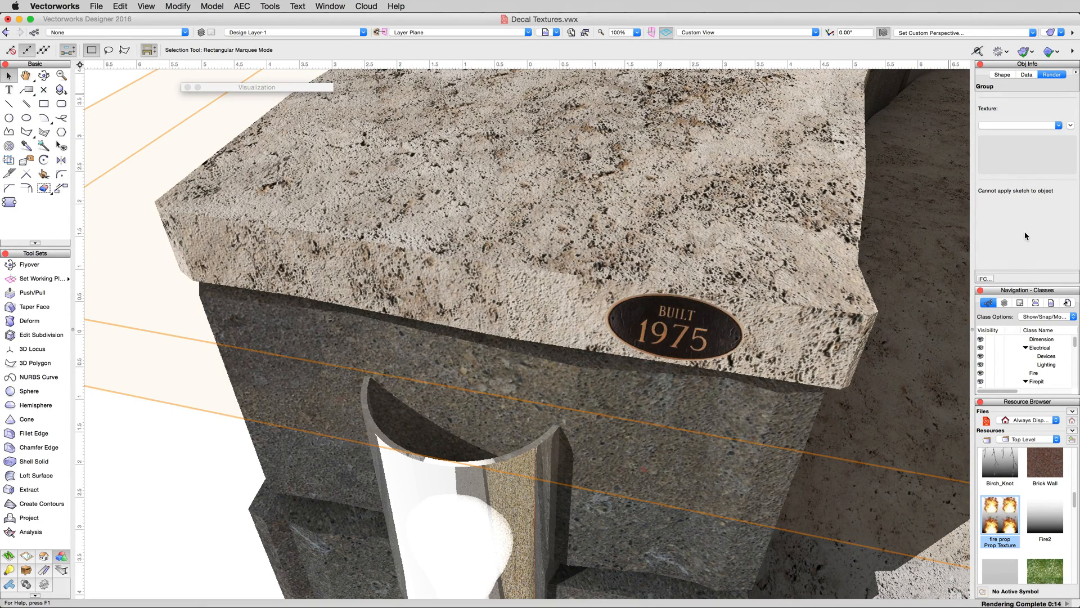